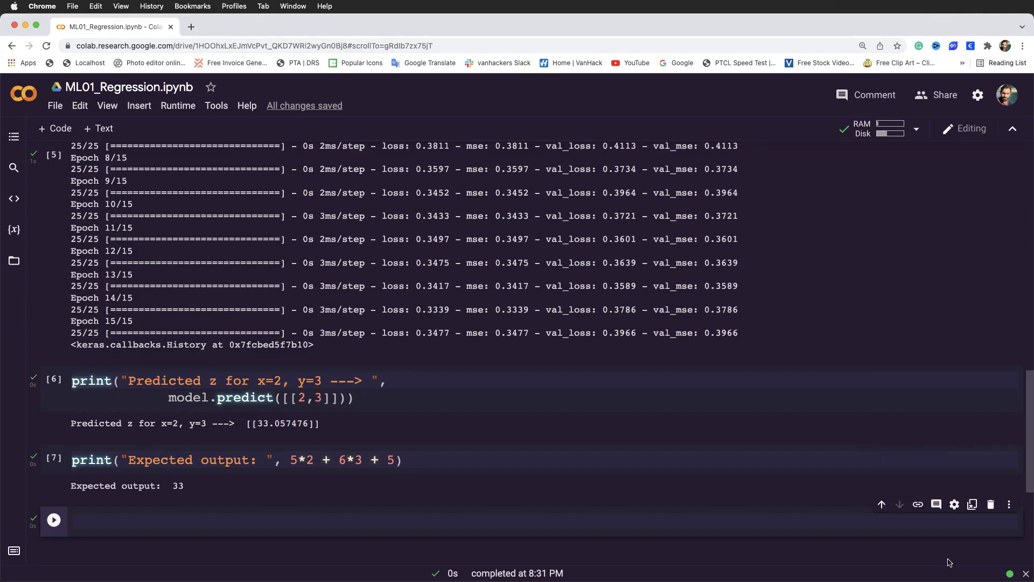
Step: Print history.history.keys() in a new cell, showing loss, mse, val_loss and val_mse
{"action": "scroll", "scroll_direction": "up", "scroll_amount": 3}
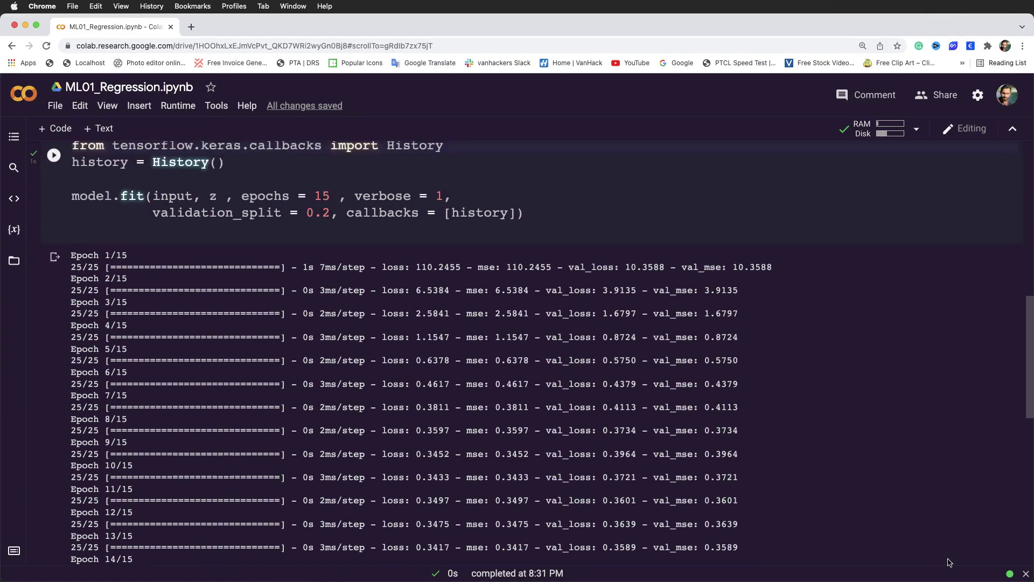
{"action": "scroll", "scroll_direction": "up", "scroll_amount": 3}
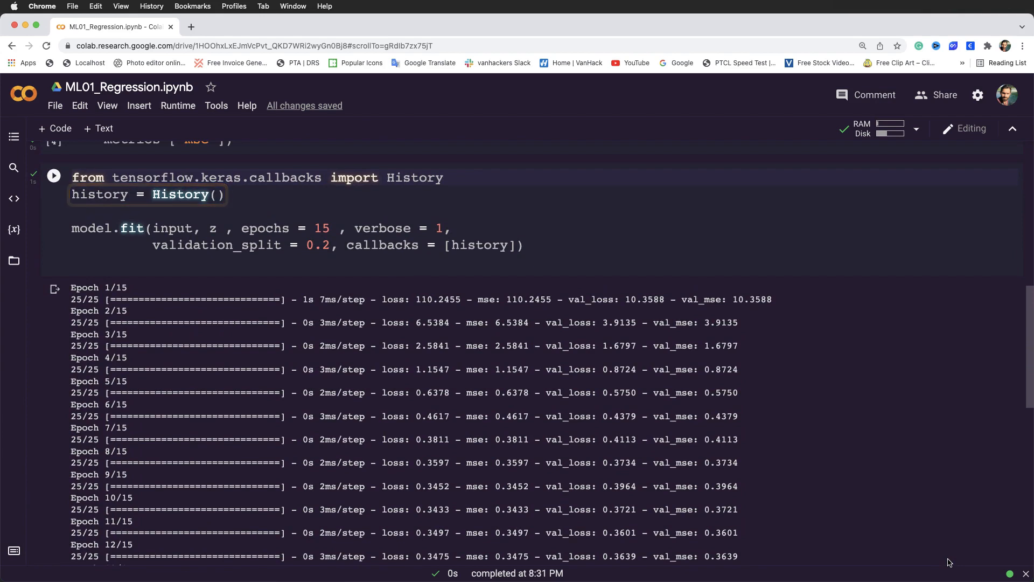
{"action": "scroll", "scroll_direction": "down", "scroll_amount": 3}
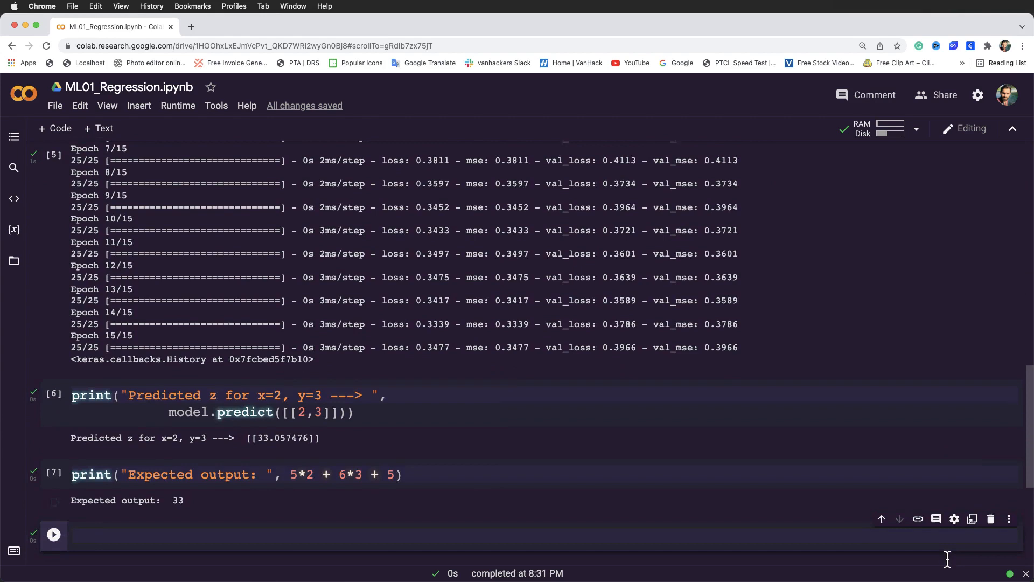
{"action": "scroll", "scroll_direction": "down", "scroll_amount": 3}
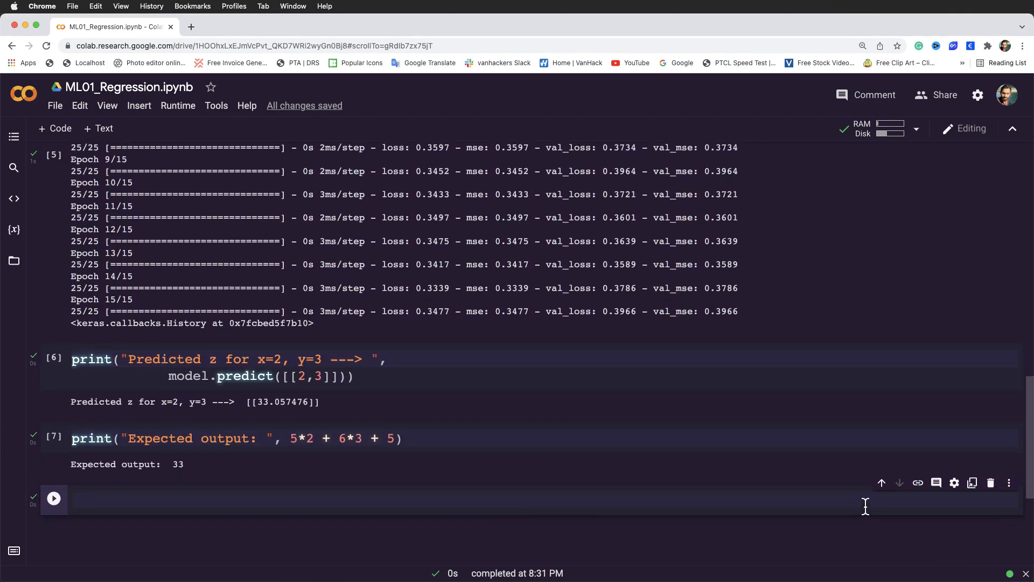
{"action": "type", "text": "history.history.keys())"}
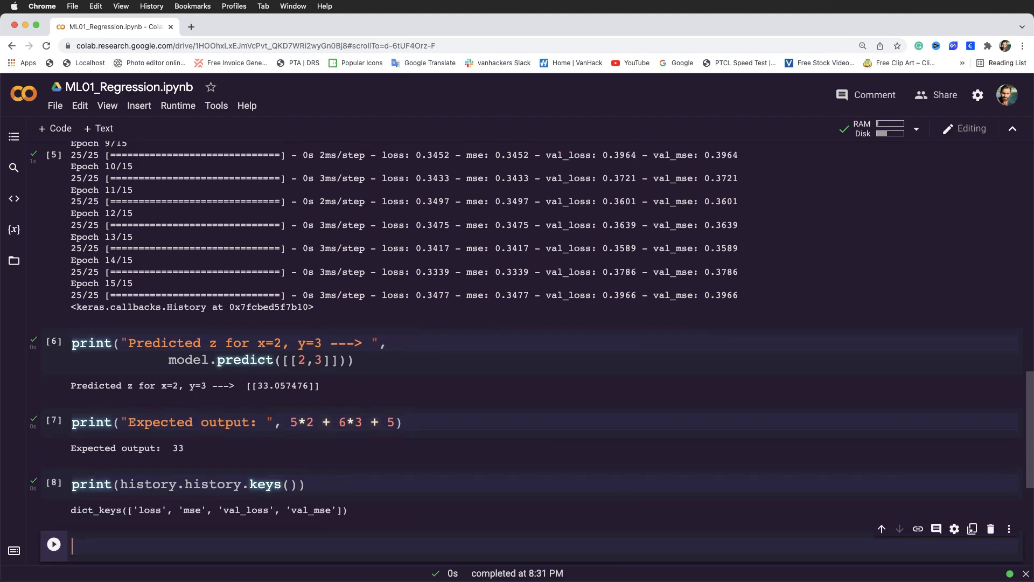
{"action": "scroll", "scroll_direction": "down", "scroll_amount": 3}
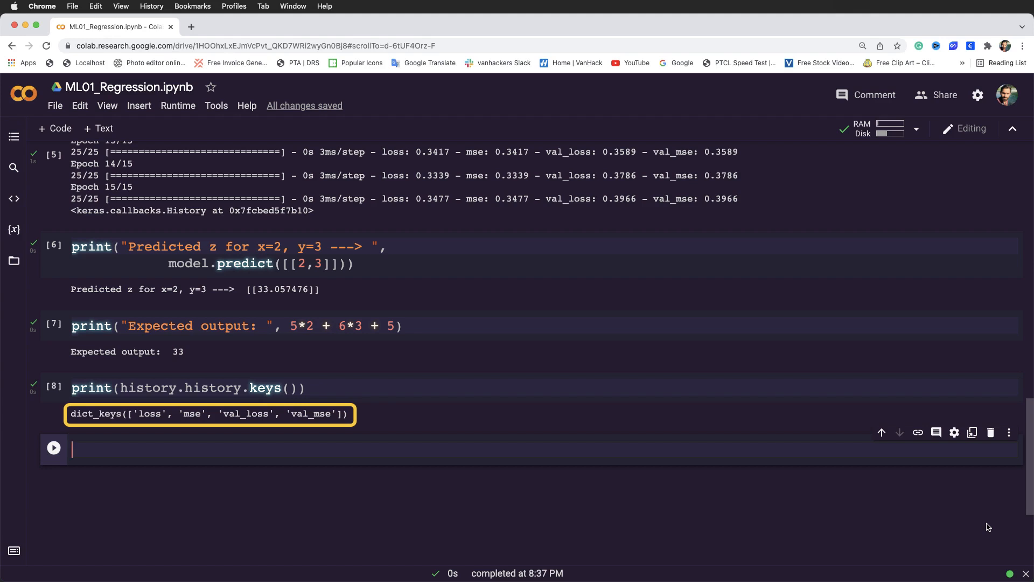
{"action": "mouse_move", "coordinate": [935, 532]}
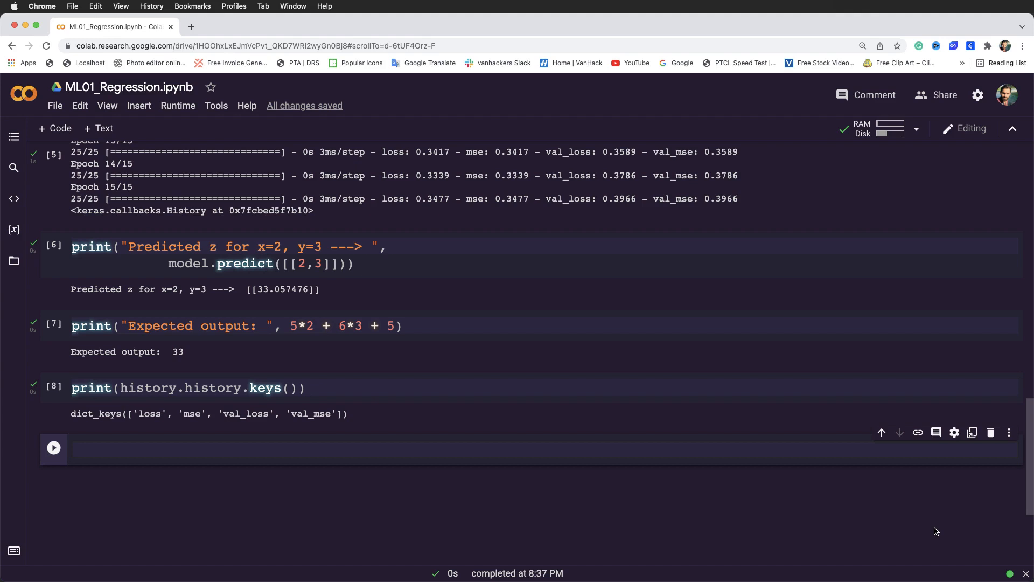
Step: Write plt.plot calls for loss and val_loss with the title 'Accuracy'
{"action": "type", "text": "plt.plot()"}
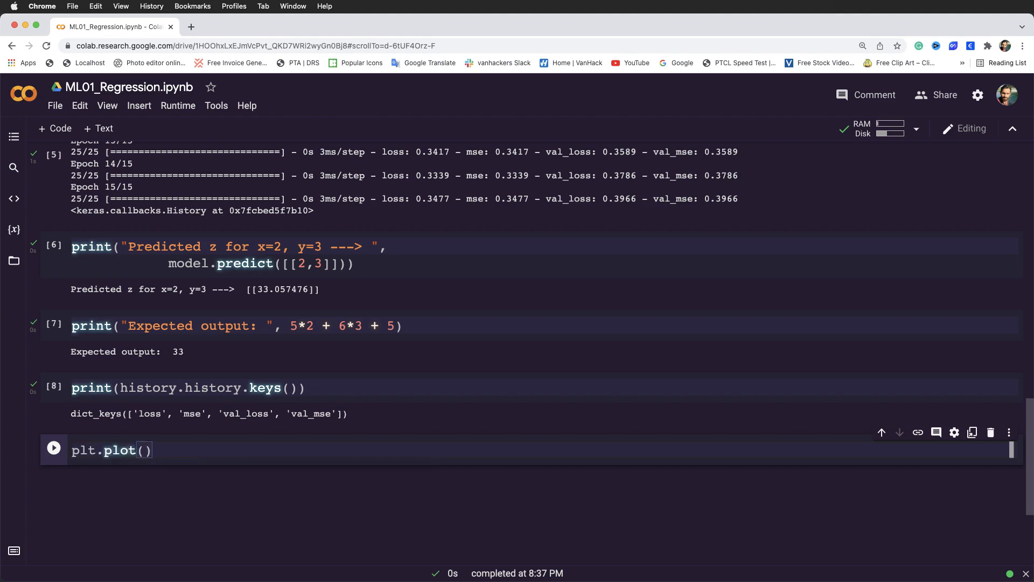
{"action": "type", "text": "history.history['loss"}
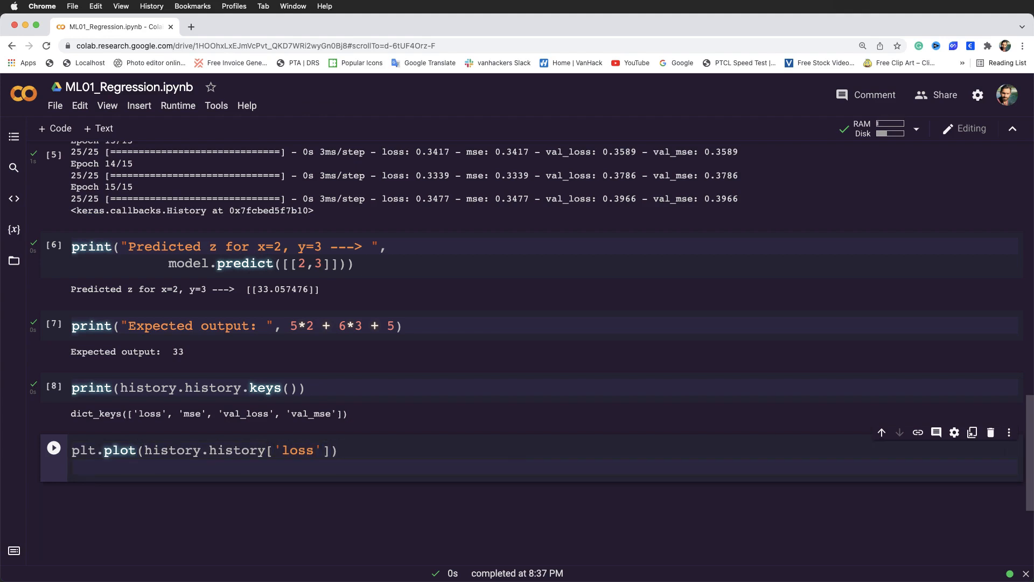
{"action": "type", "text": "plt.plot(history.history['val_loss'])"}
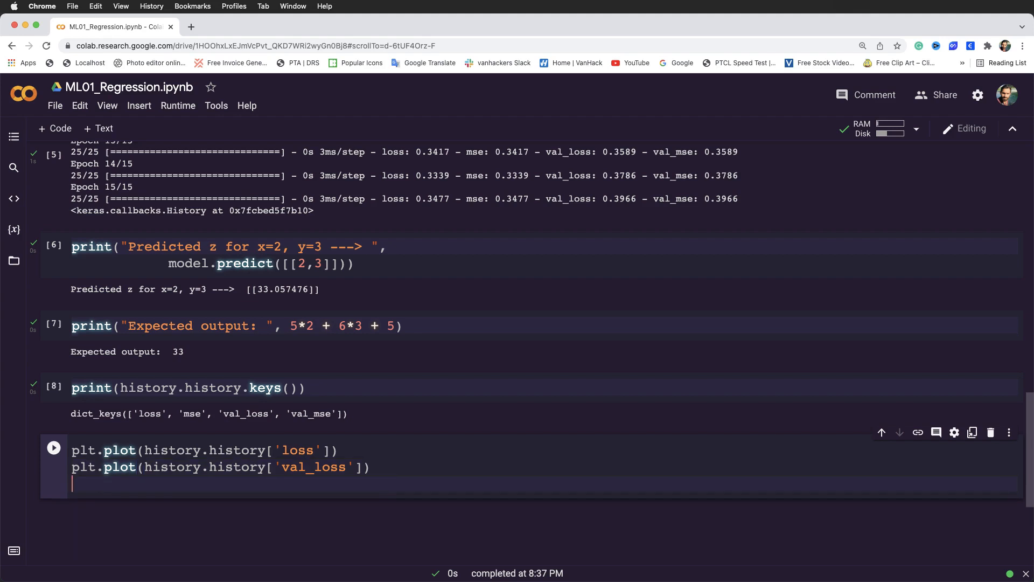
{"action": "type", "text": "plt.title('Accuracy')"}
{"action": "type", "text": "plt.xlabel('epoch')"}
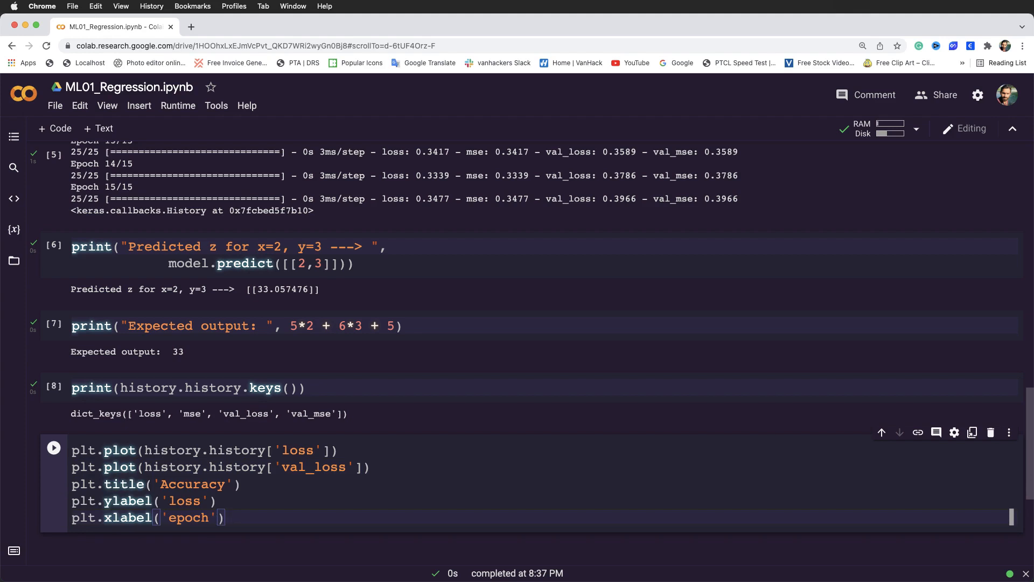
Step: Add a train/validation legend at upper right and plt.show() to the loss plot code
{"action": "scroll", "scroll_direction": "down", "scroll_amount": 3}
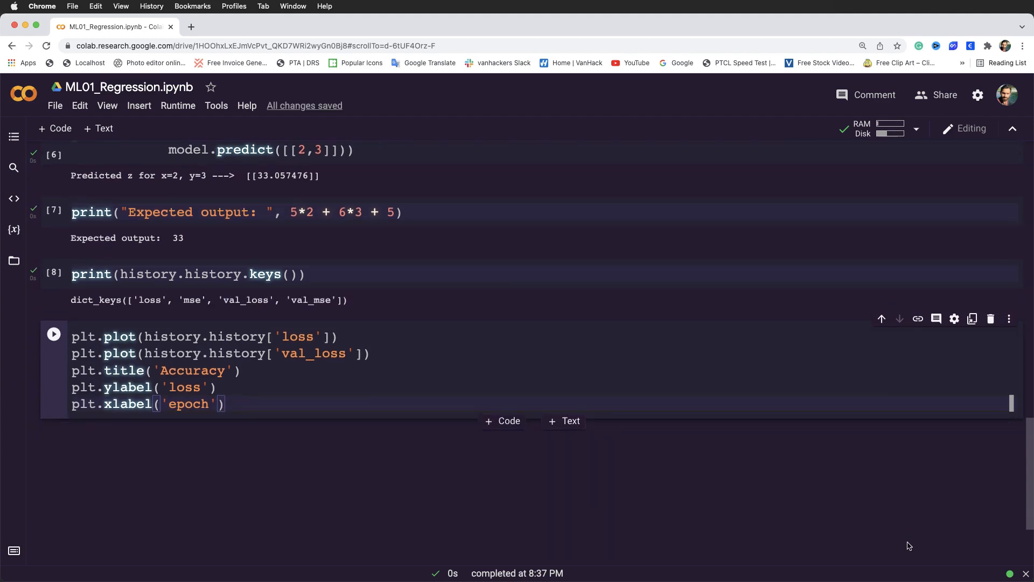
{"action": "type", "text": "plt.legend(['train', 'validation'], loc='upper right')"}
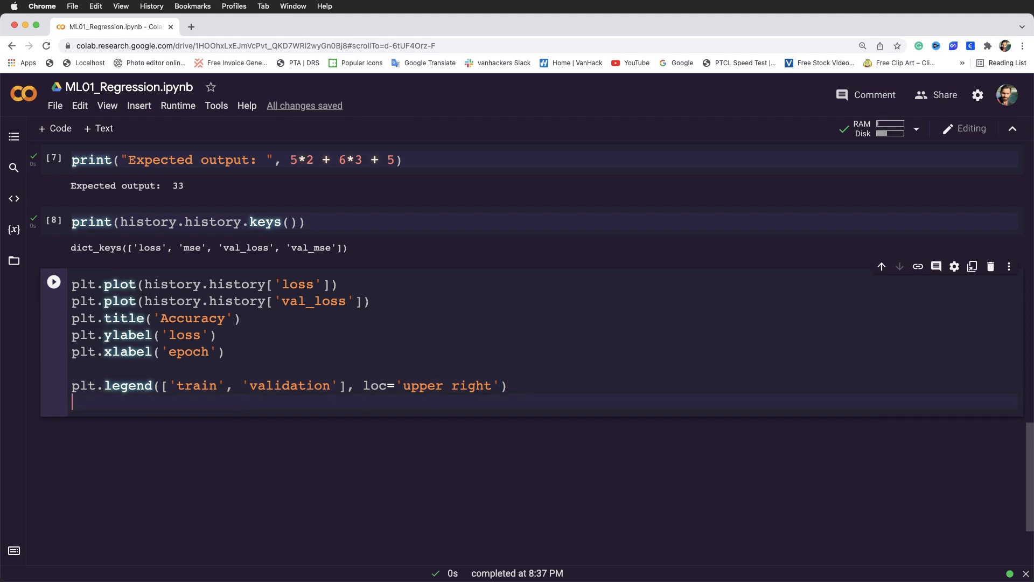
{"action": "type", "text": "plt.show()"}
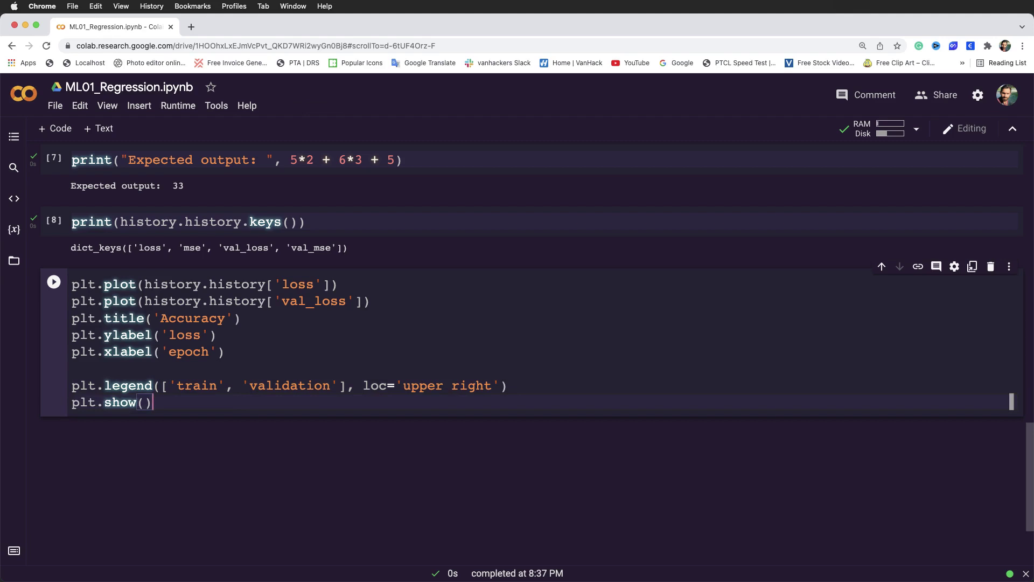
{"action": "mouse_move", "coordinate": [28, 438]}
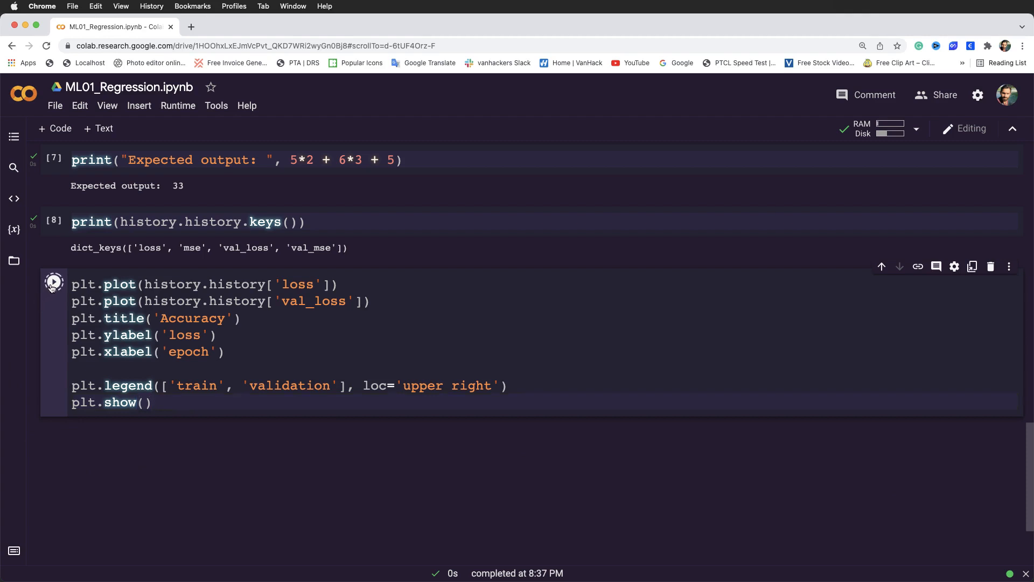
Step: Run the loss plotting cell to display training vs validation loss over 15 epochs
{"action": "left_click", "coordinate": [54, 281]}
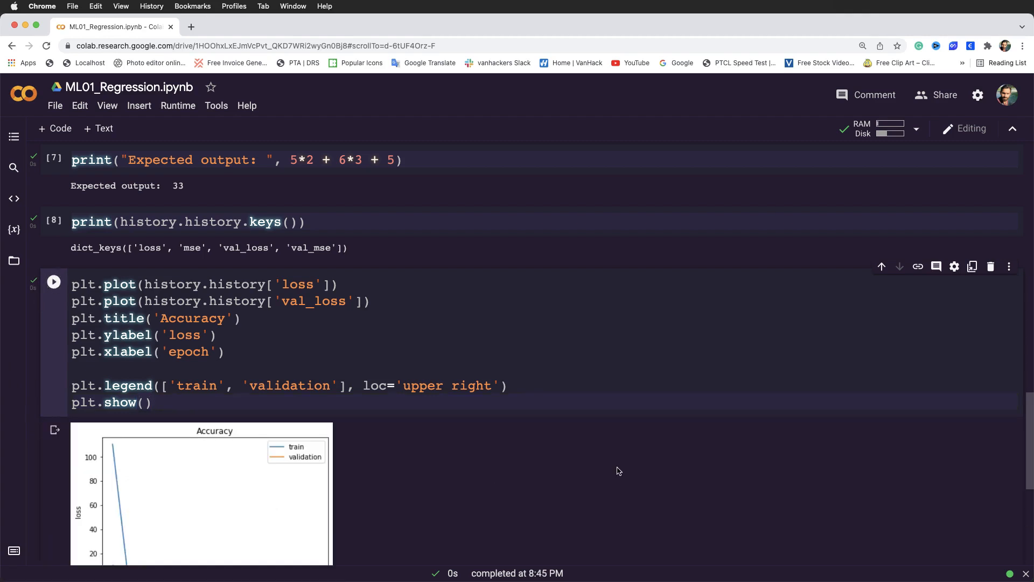
{"action": "scroll", "scroll_direction": "down", "scroll_amount": 3}
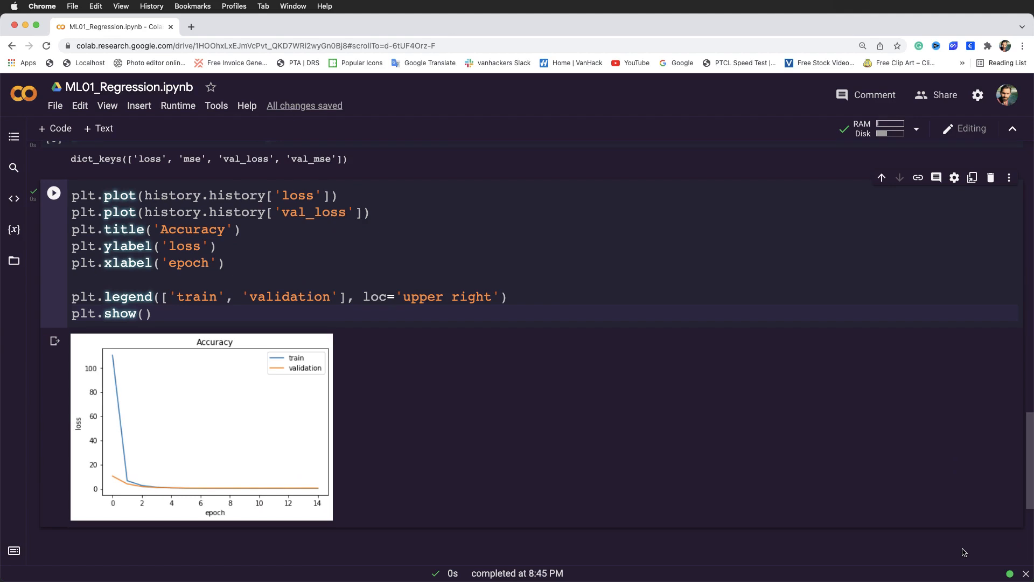
{"action": "scroll", "scroll_direction": "down", "scroll_amount": 3}
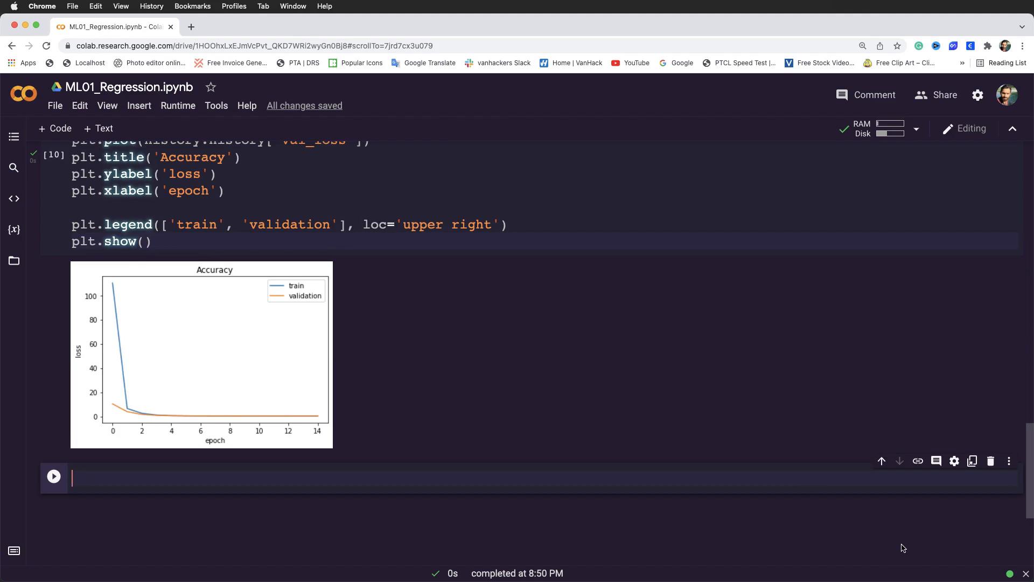
Step: Write the mse vs val_mse plot code titled 'mean squared error' ending with plt.show()
{"action": "scroll", "scroll_direction": "down", "scroll_amount": 3}
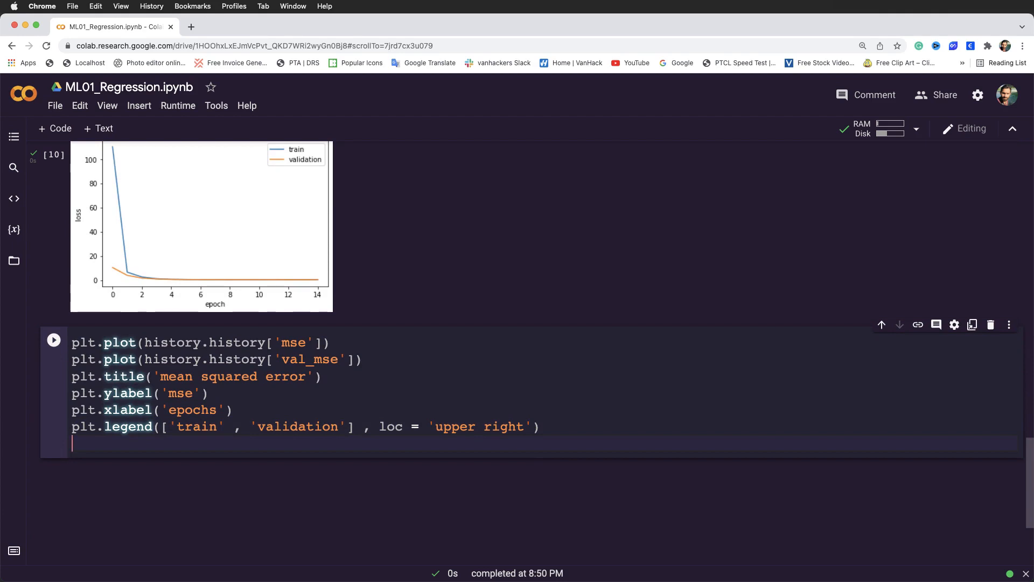
{"action": "type", "text": "plt."}
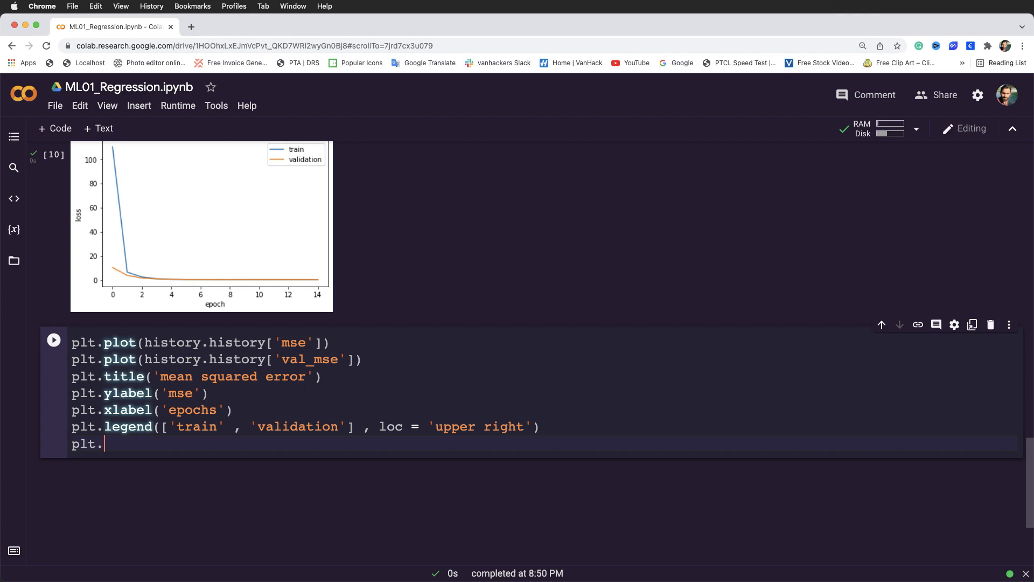
{"action": "type", "text": "show"}
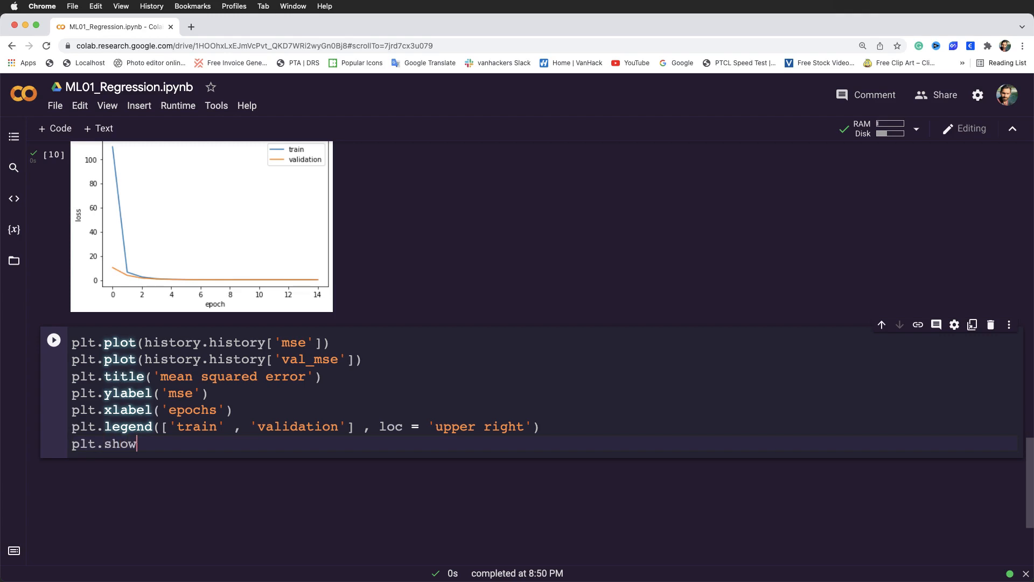
{"action": "type", "text": "()"}
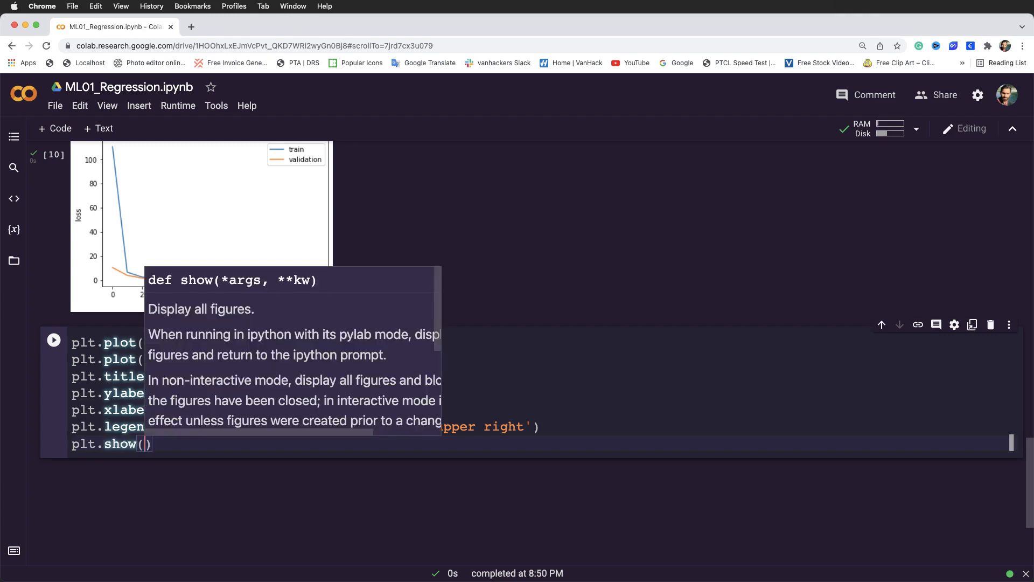
Step: Run the mse plotting cell to display the mean squared error chart over 15 epochs
{"action": "left_click", "coordinate": [54, 339]}
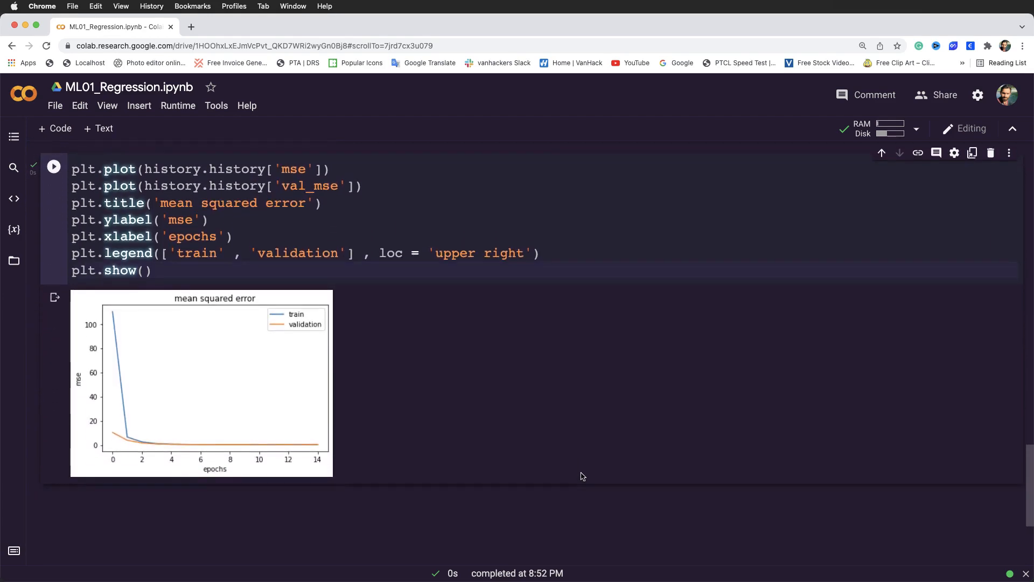
{"action": "scroll", "scroll_direction": "up", "scroll_amount": 3}
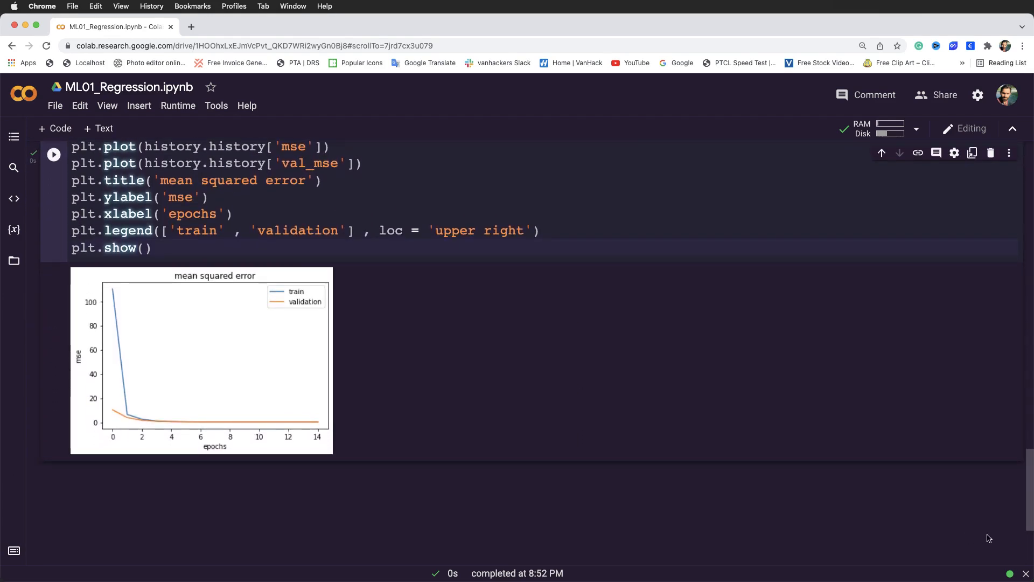